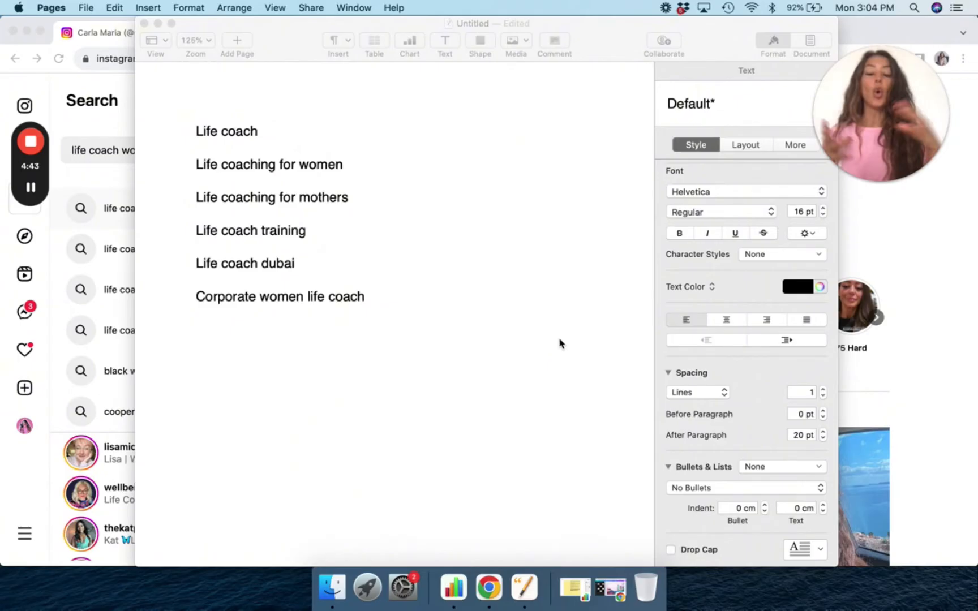
mouse_move(354, 331)
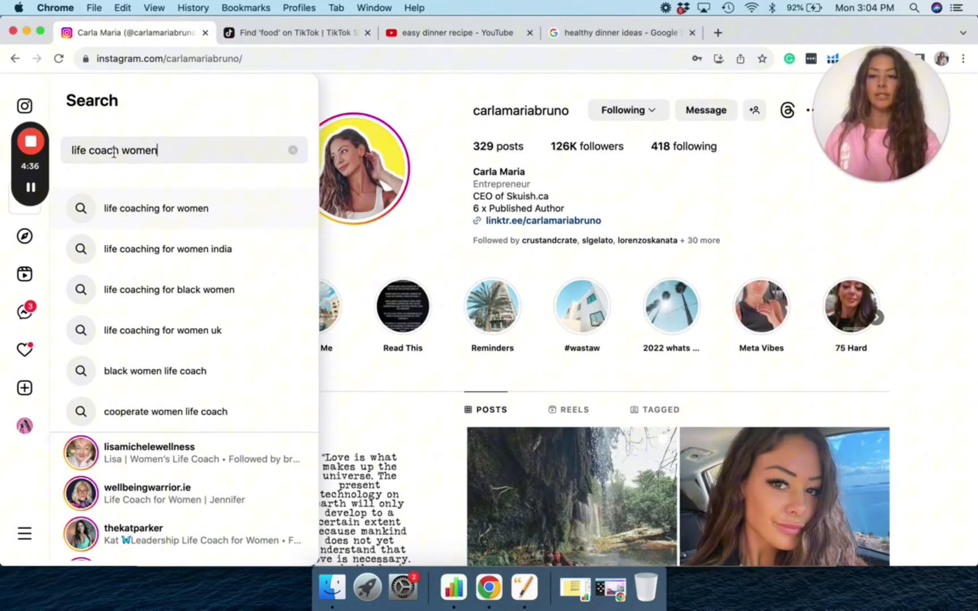
Trim the Instagram search query back to 'life coach' to see broader suggestions
key("backspace")
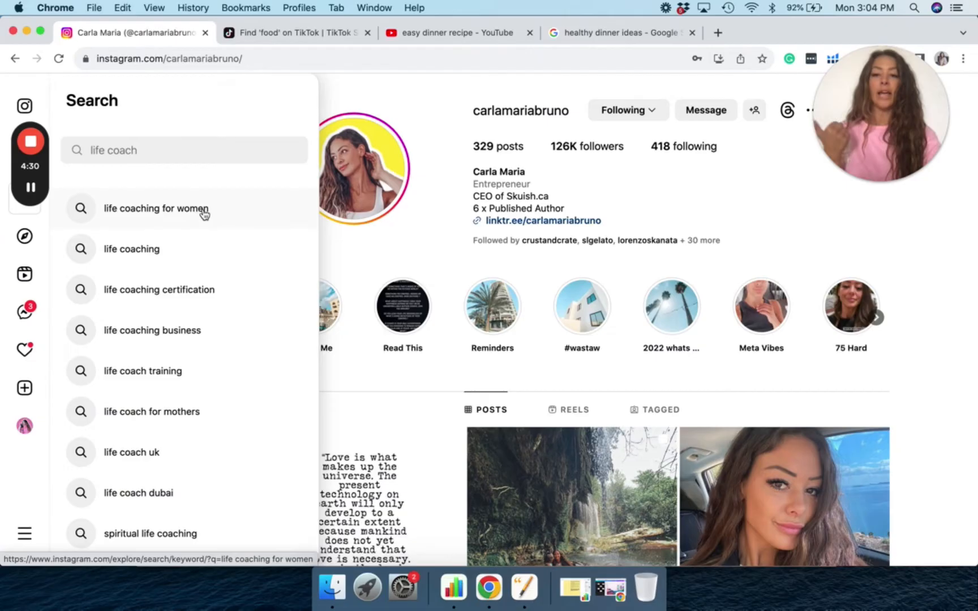
mouse_move(209, 411)
type(" women")
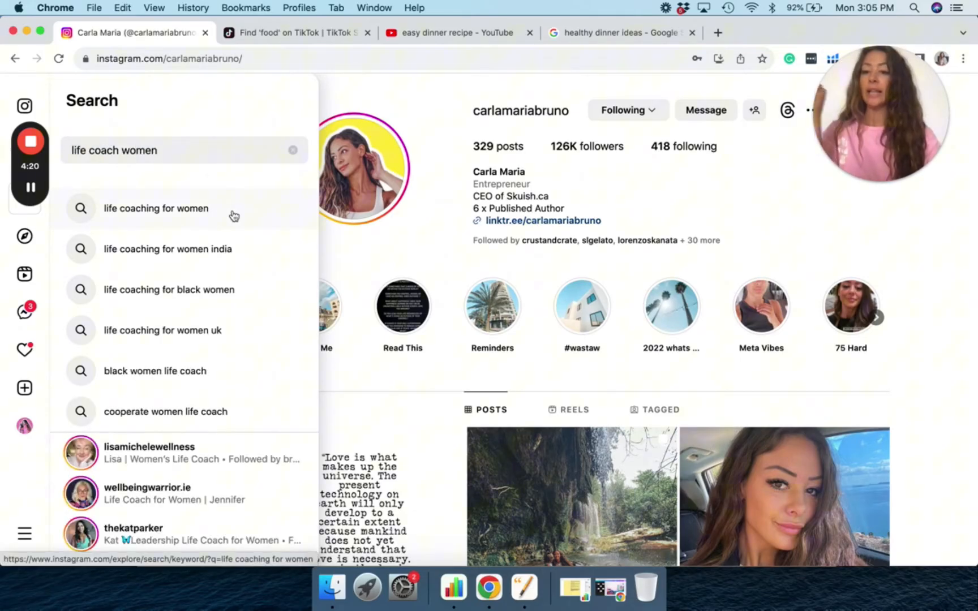
mouse_move(244, 418)
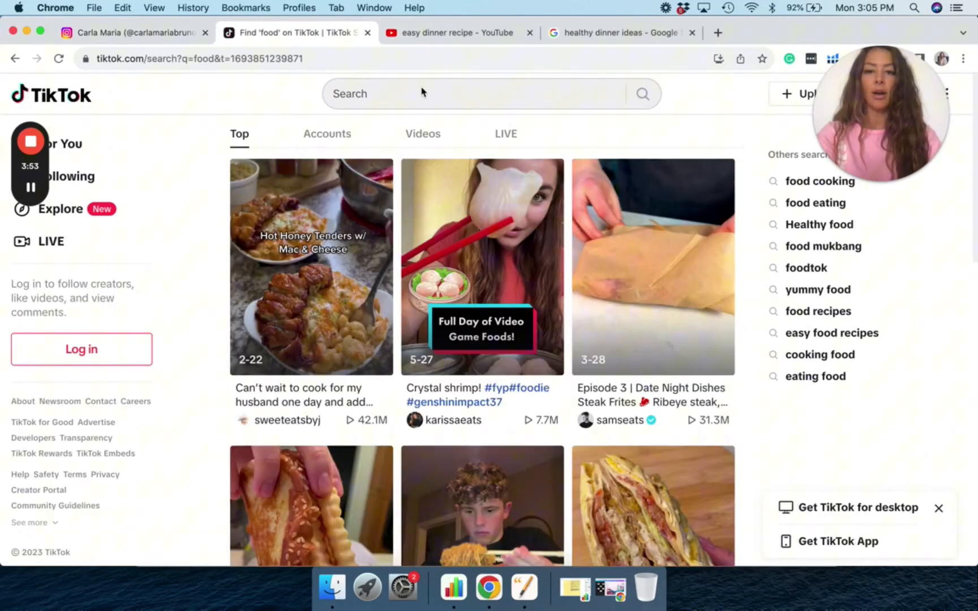
Search TikTok for 'life coach' and note suggestions like women, programs and tips
type("life coach")
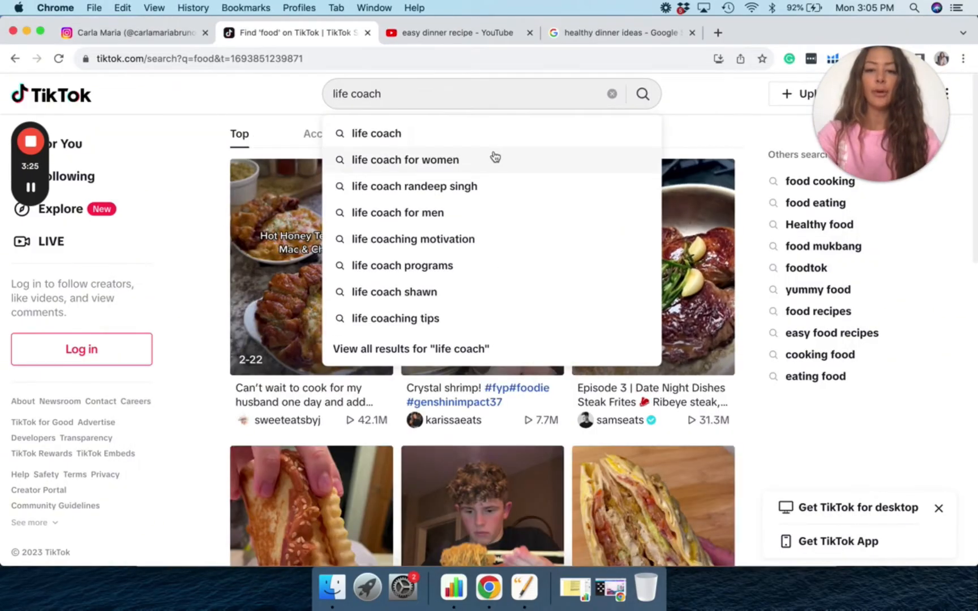
left_click(405, 160)
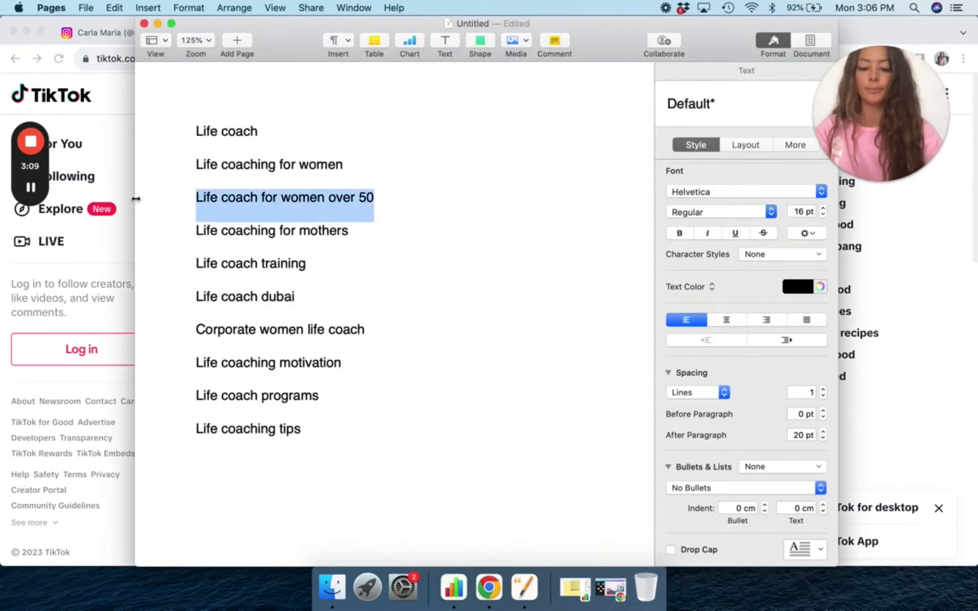
Add 'Life coach for women over 40' to the Pages keyword list
type("Life coach for women over 40")
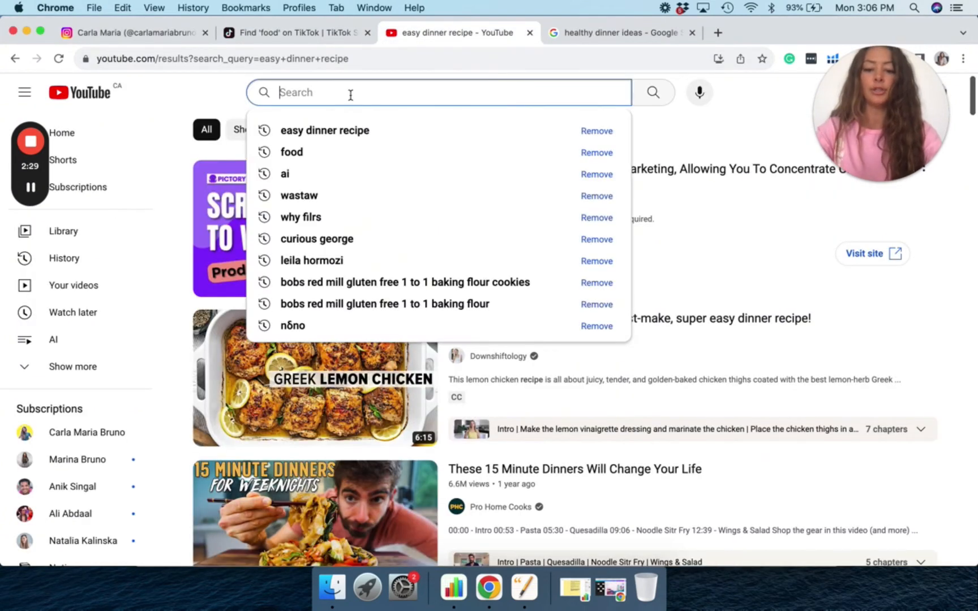
Review YouTube suggestions for 'life coach for', such as certification and training
type("life coach for")
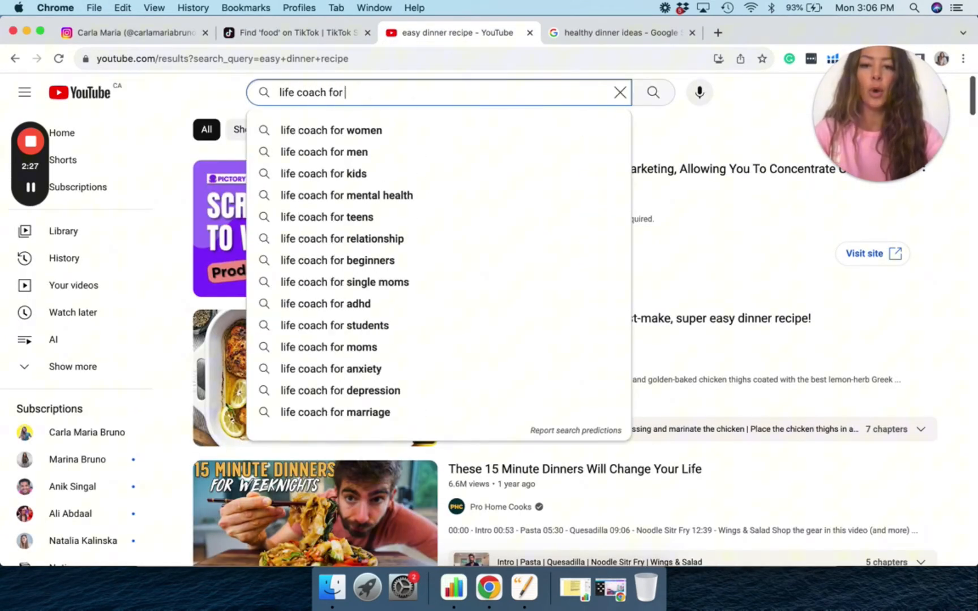
left_click(330, 130)
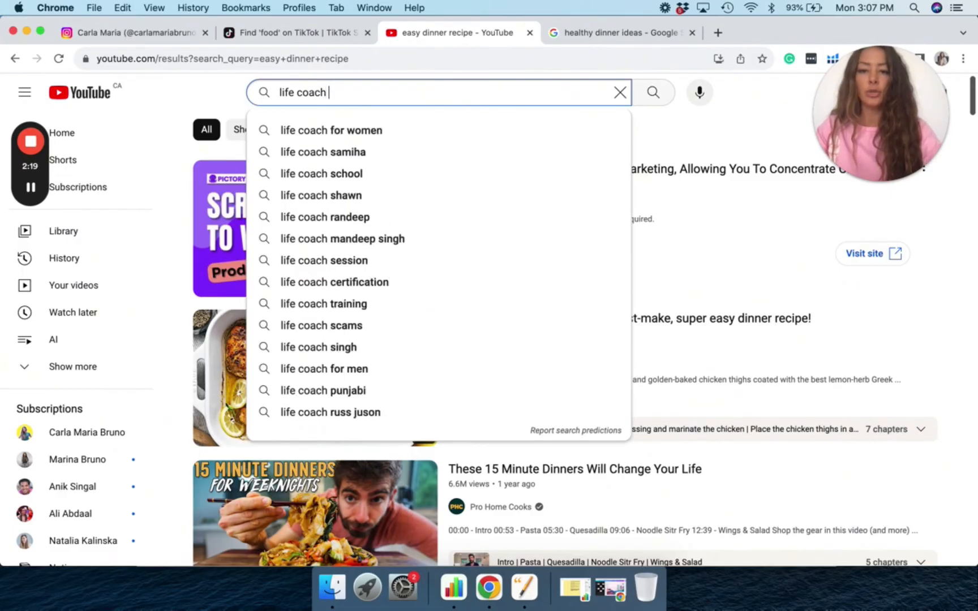
mouse_move(402, 282)
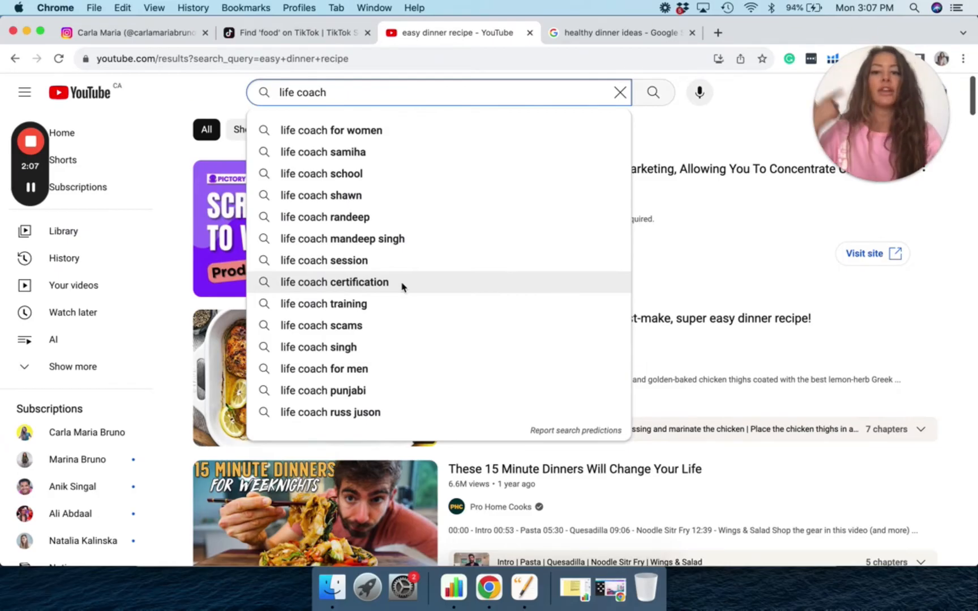
left_click(621, 32)
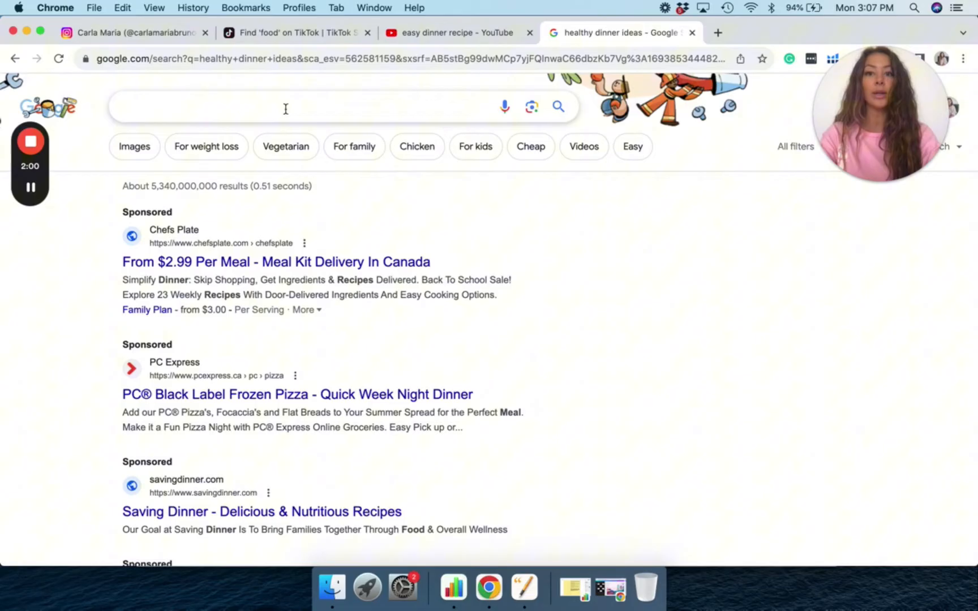
Search Google for 'life coaching for women' and select its People also ask questions
left_click(285, 106)
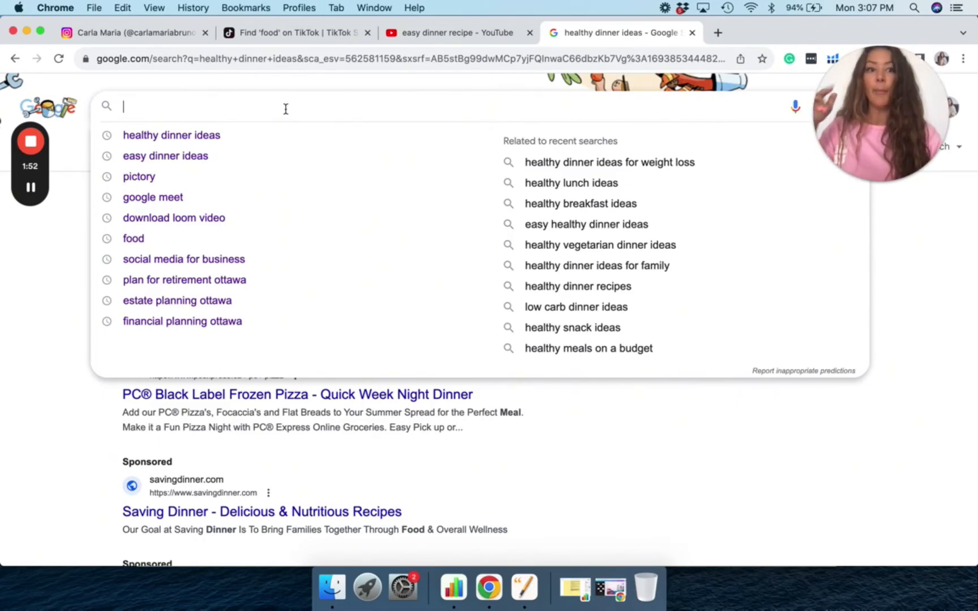
type("l")
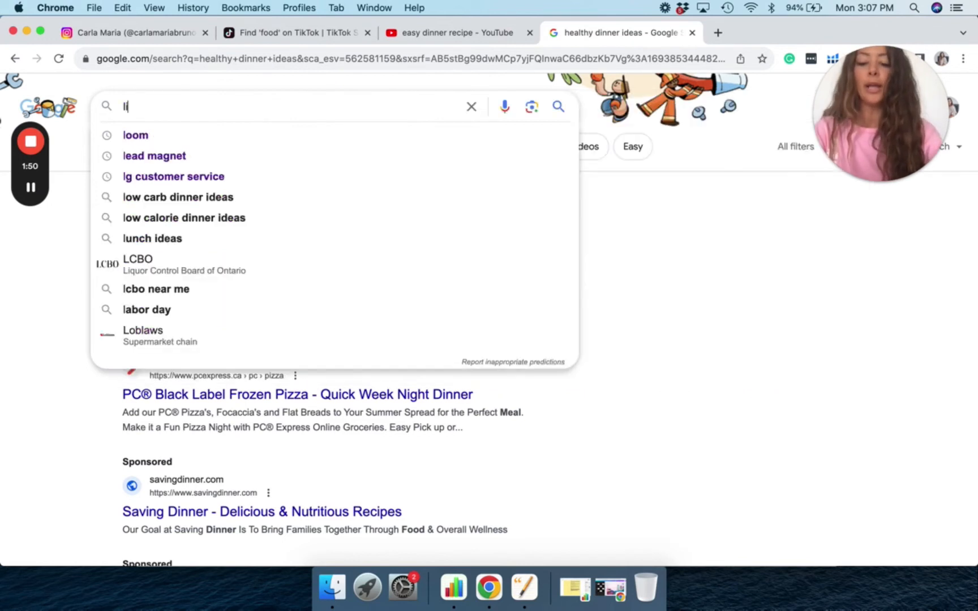
type("life coaching for women")
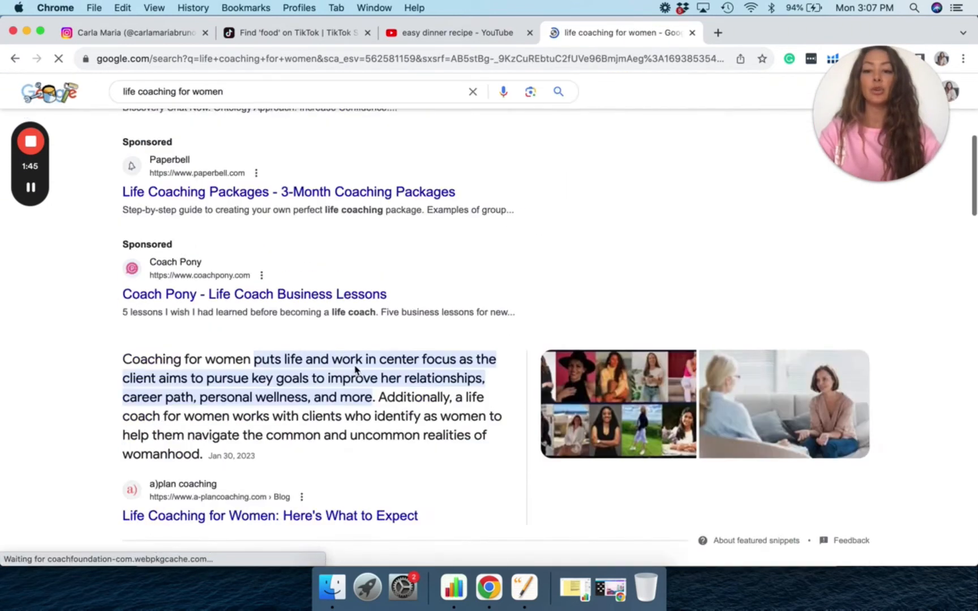
scroll("down", 3)
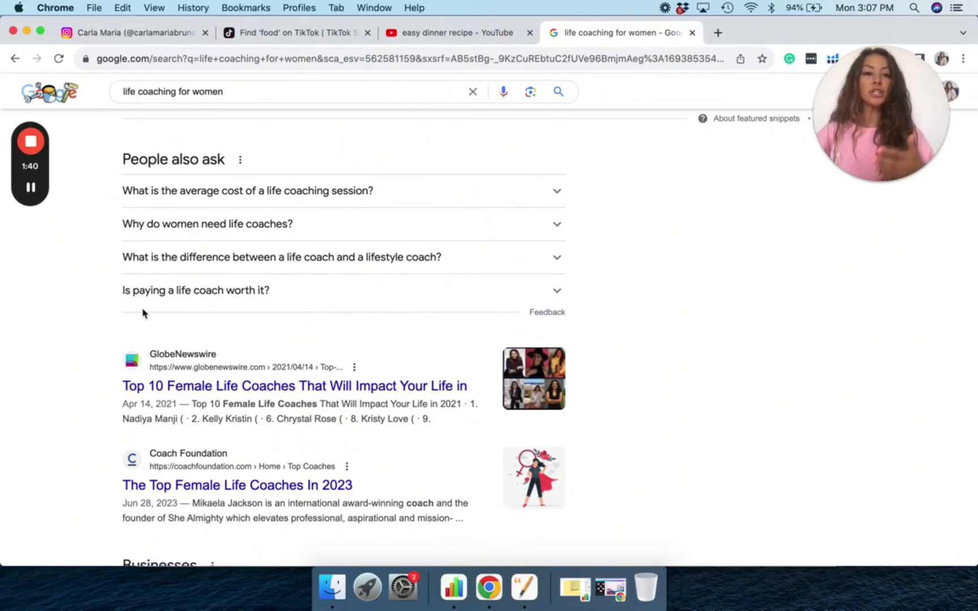
mouse_move(81, 275)
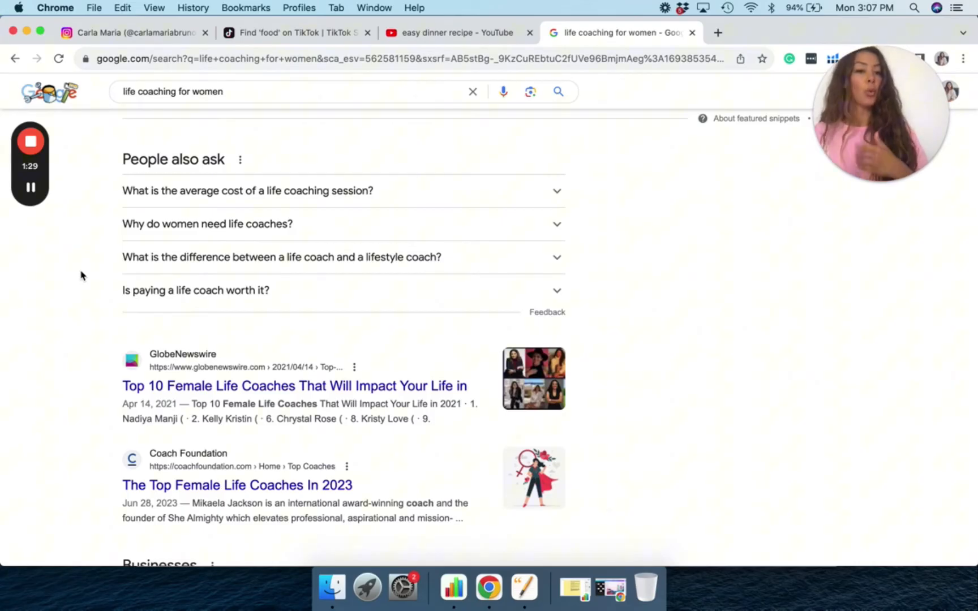
left_click_drag(123, 190, 269, 290)
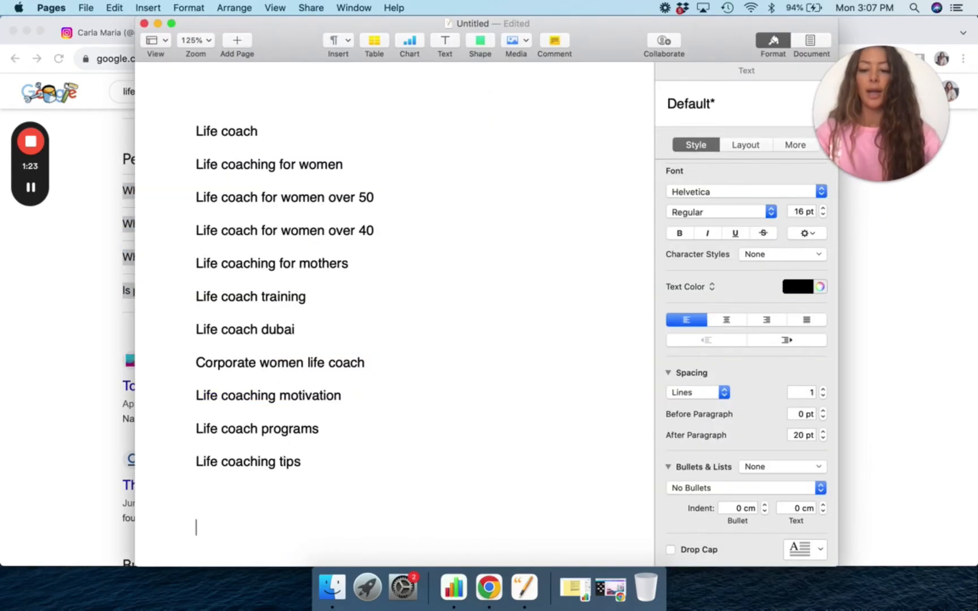
Type a 'Questions' heading below the keyword list in Pages
type("Questions / to")
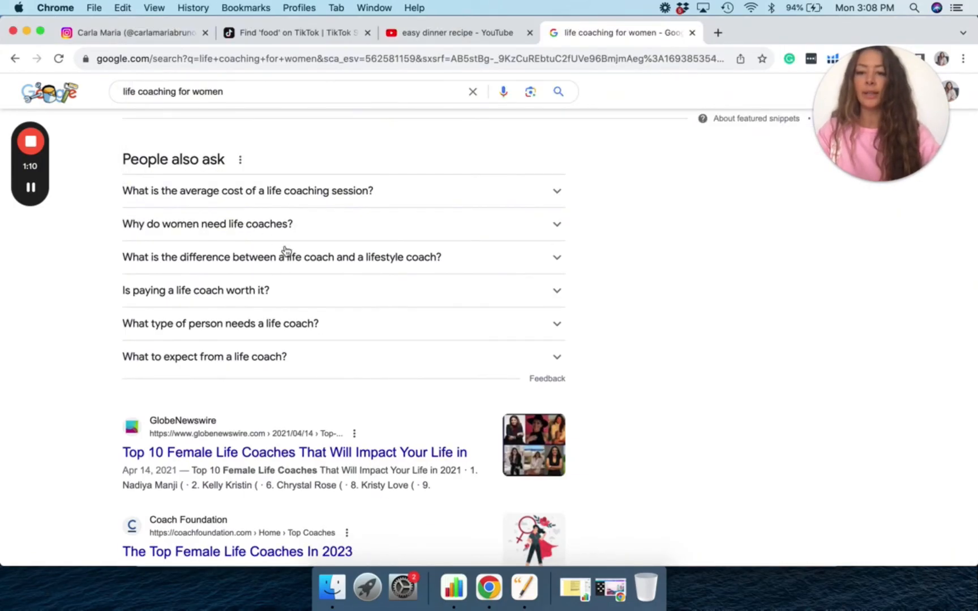
mouse_move(325, 360)
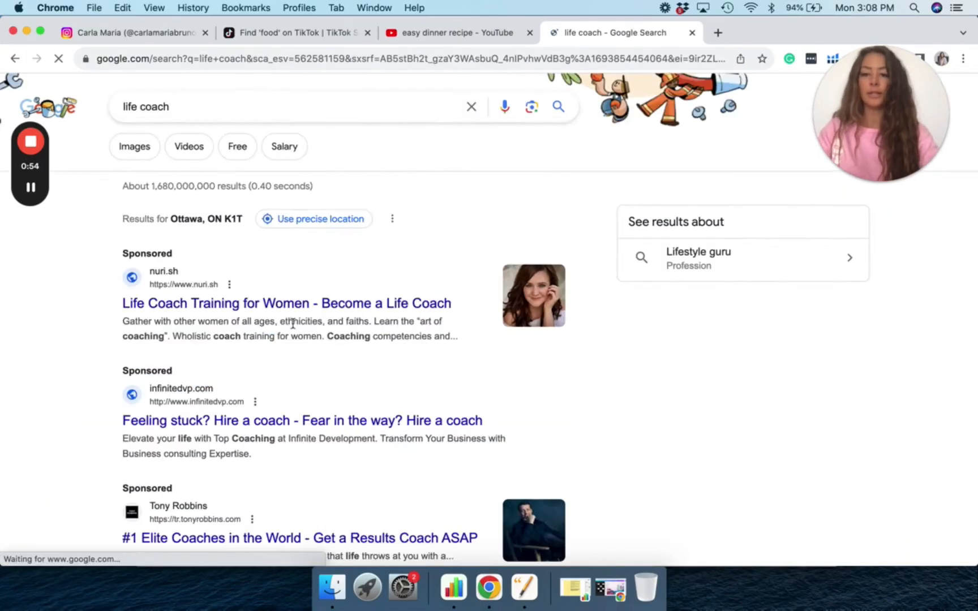
Scroll Google's 'life coach' results to People also ask and return to Pages
scroll("down", 3)
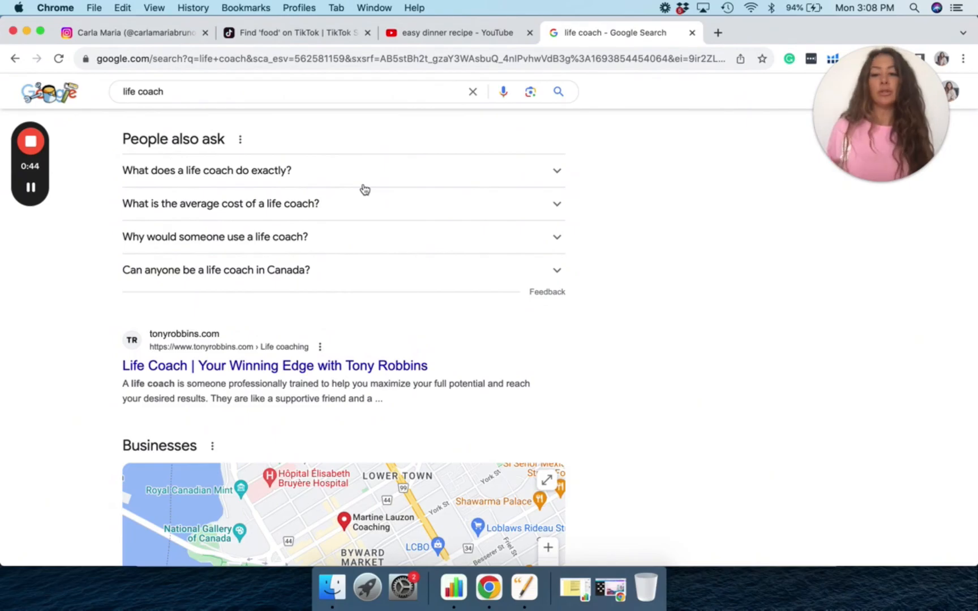
mouse_move(210, 191)
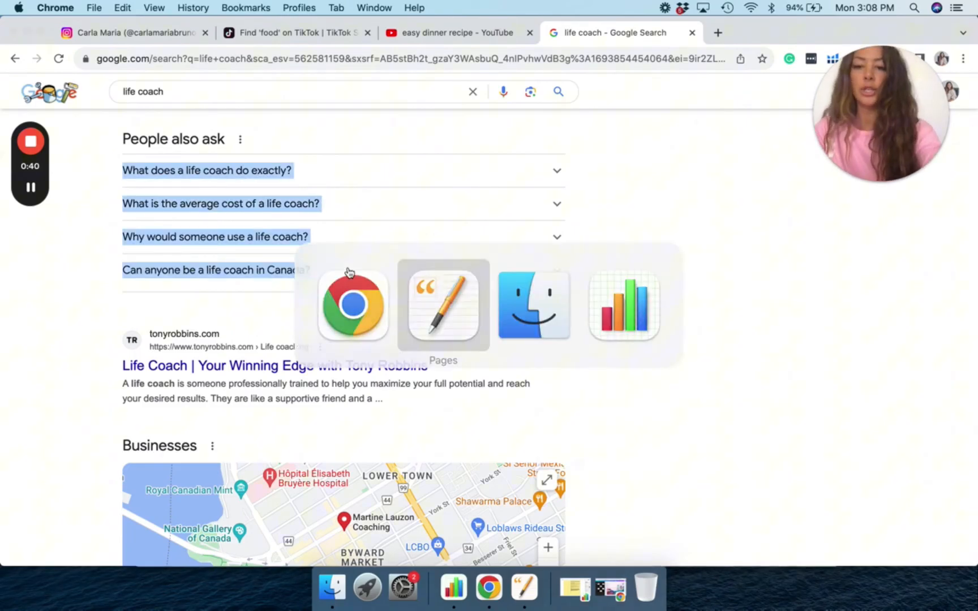
left_click(442, 305)
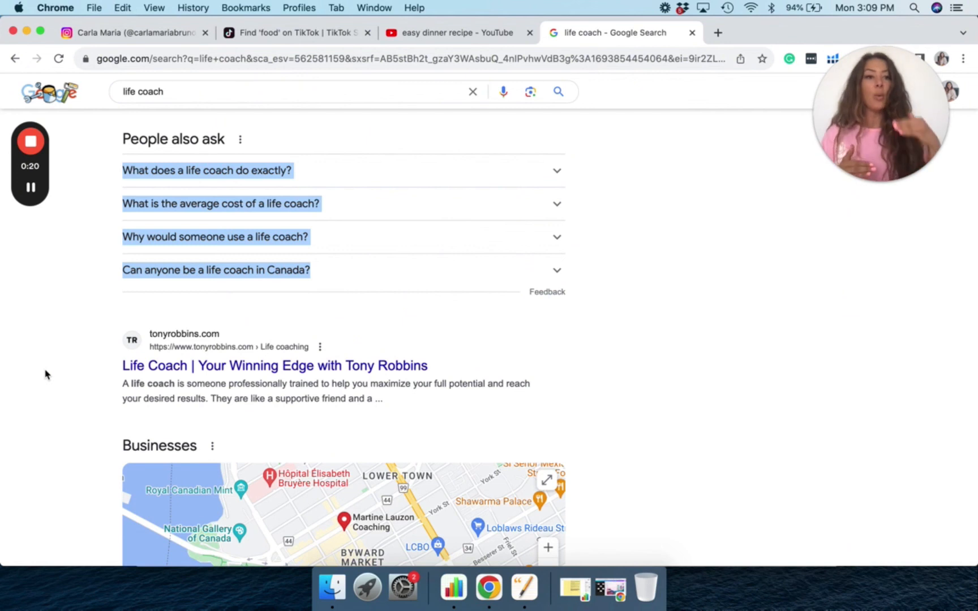
mouse_move(32, 321)
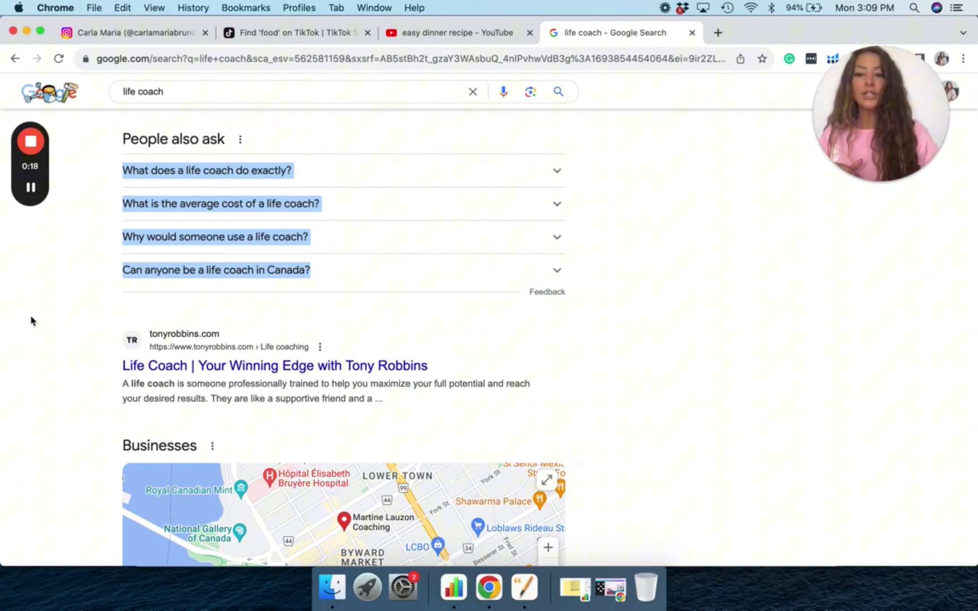